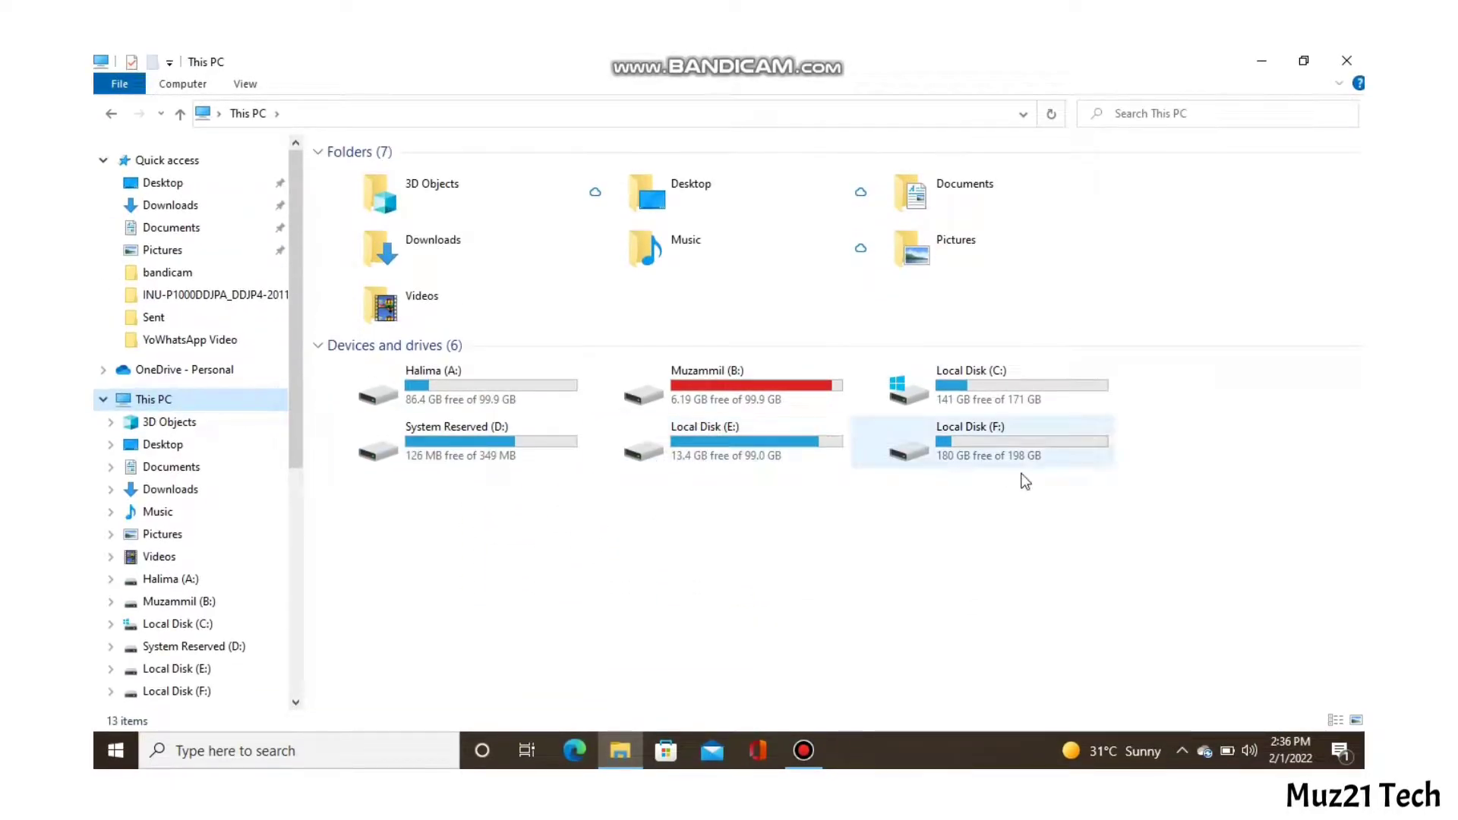
Search Windows for 'disk part' to find Create and format hard disk partitions
click(456, 440)
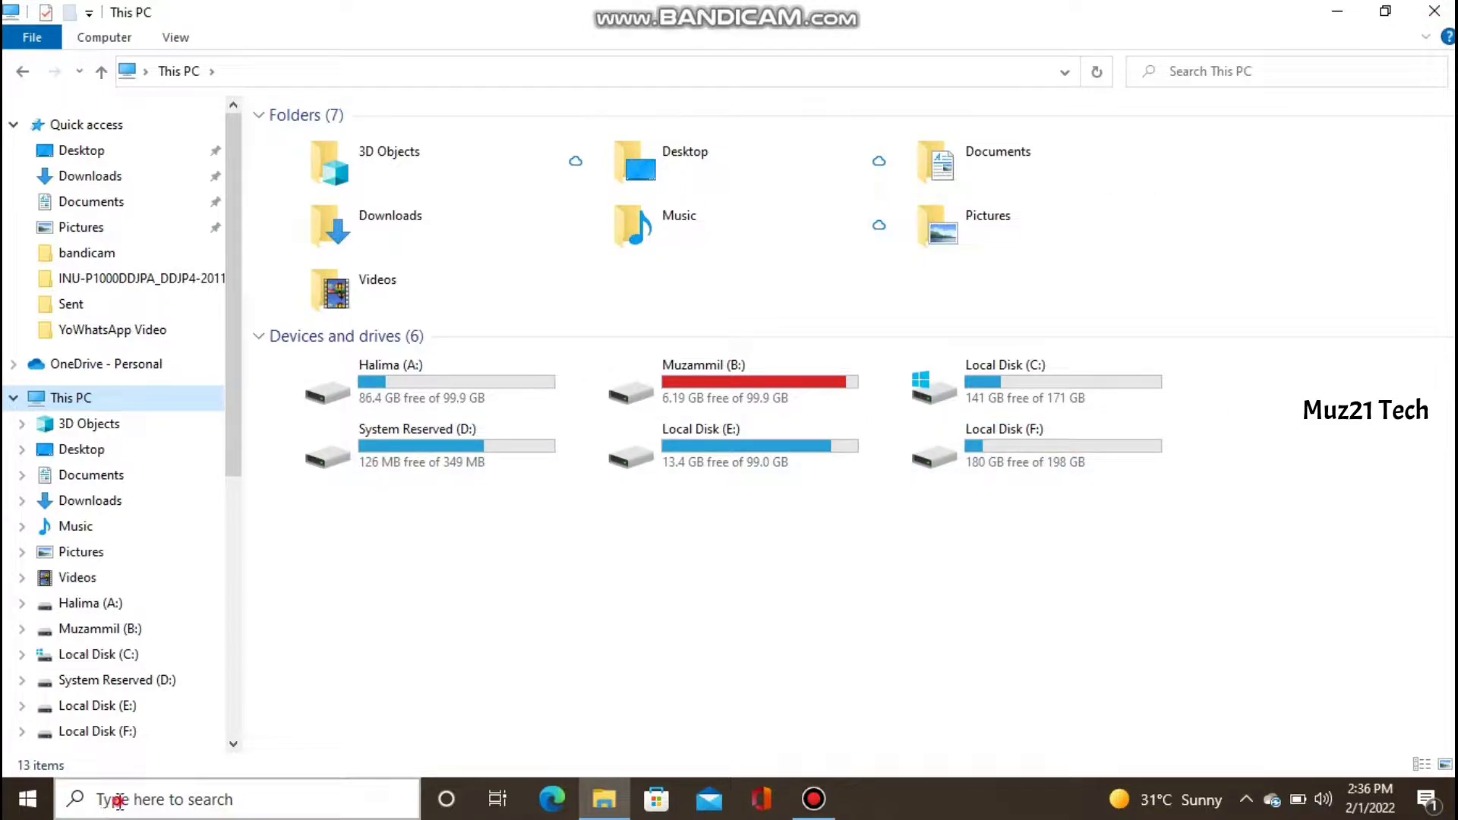
text(d)
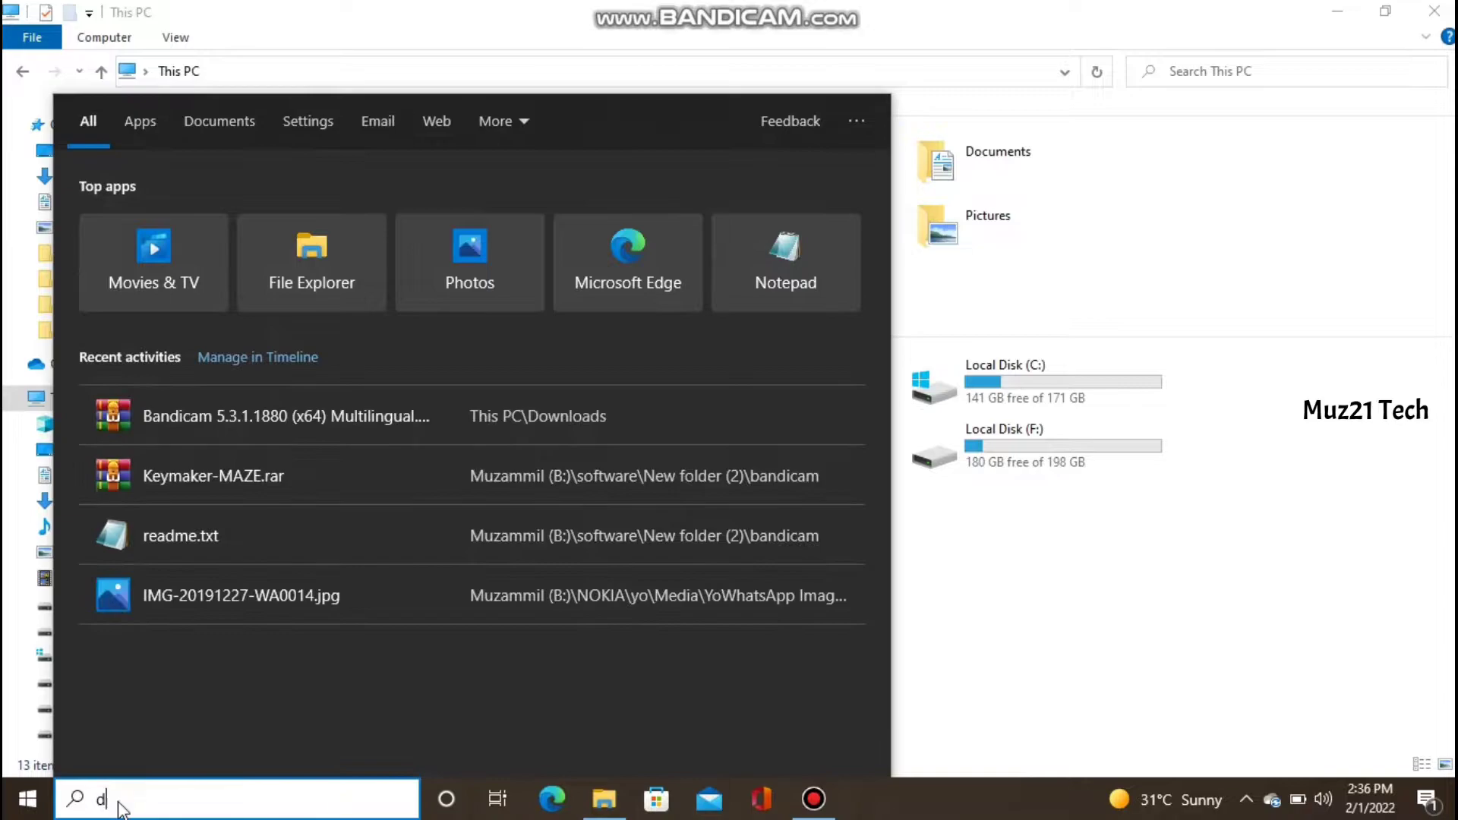
text(isk)
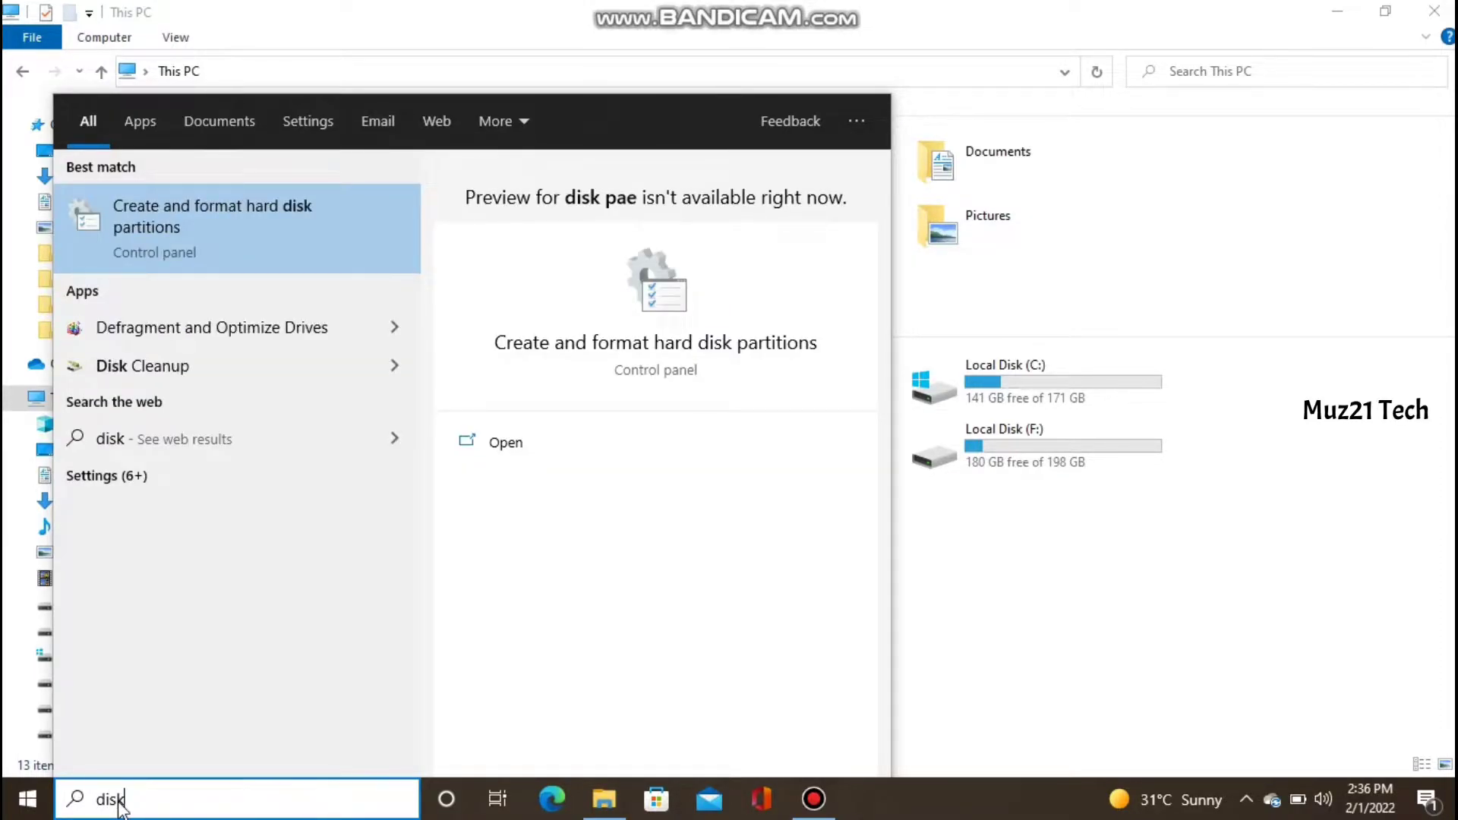
text(pa)
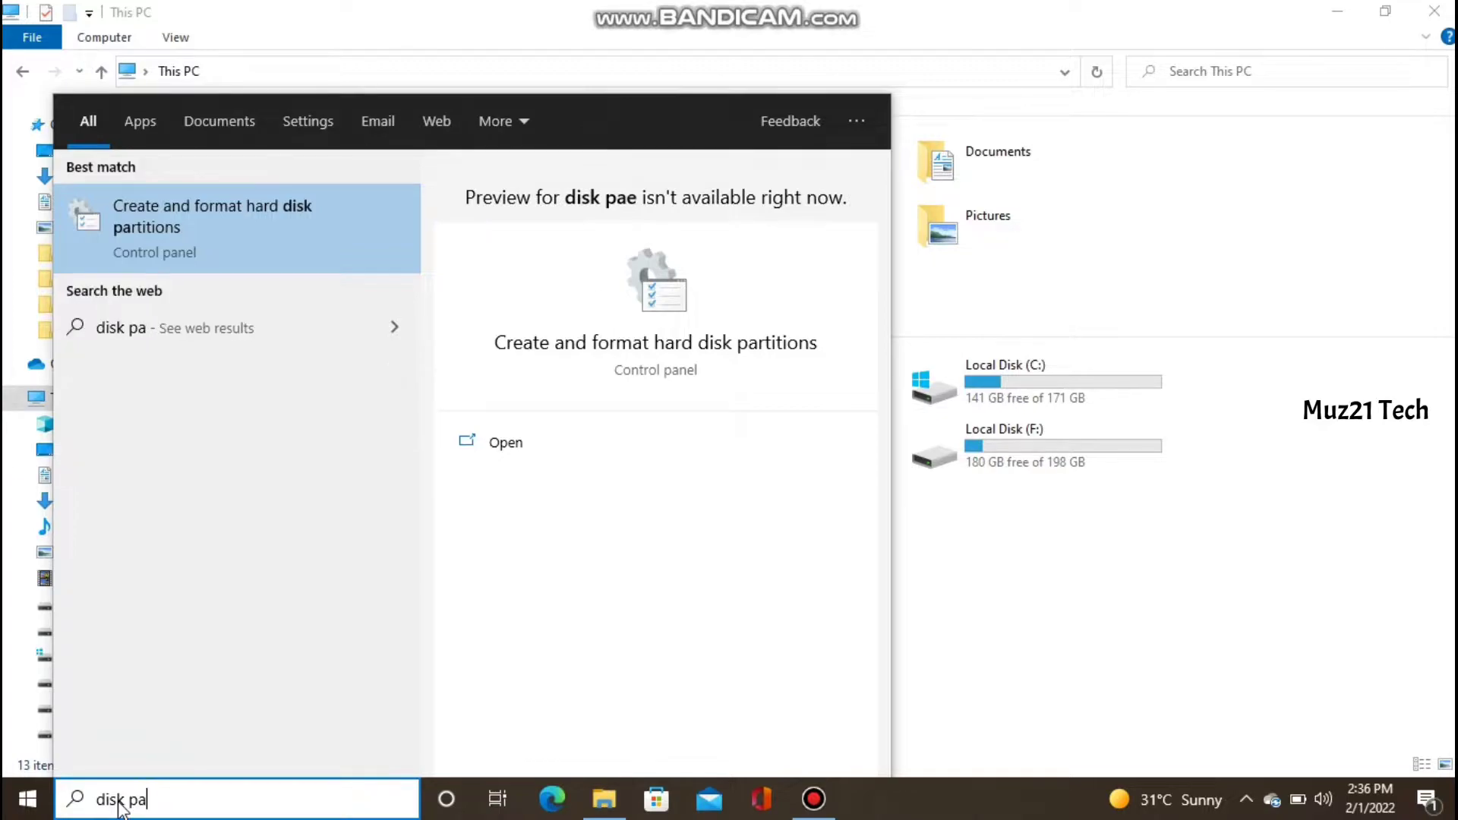
text(rt)
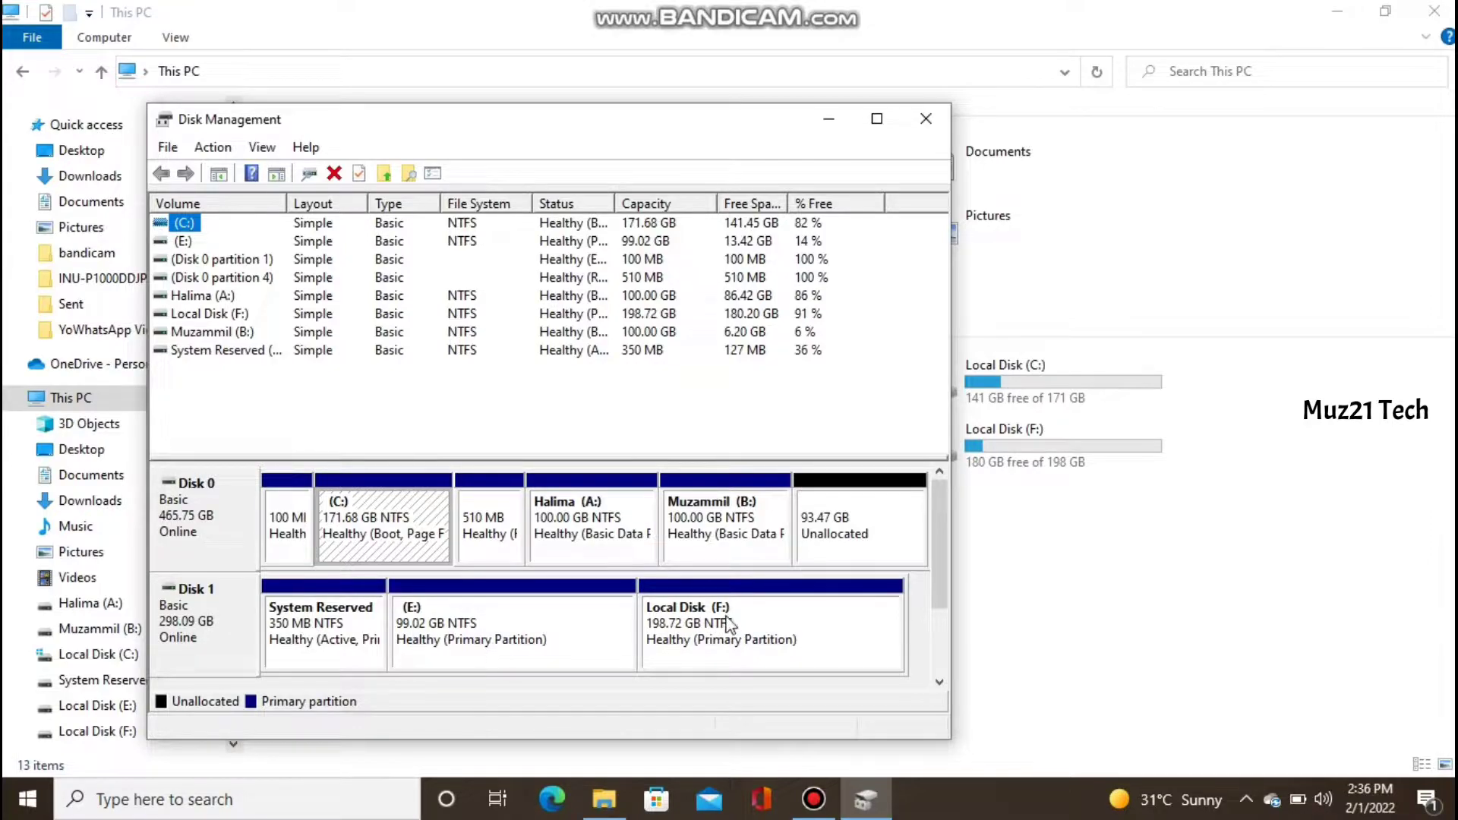
Delete the System Reserved partition on Disk 1 via Delete Volume
click(512, 623)
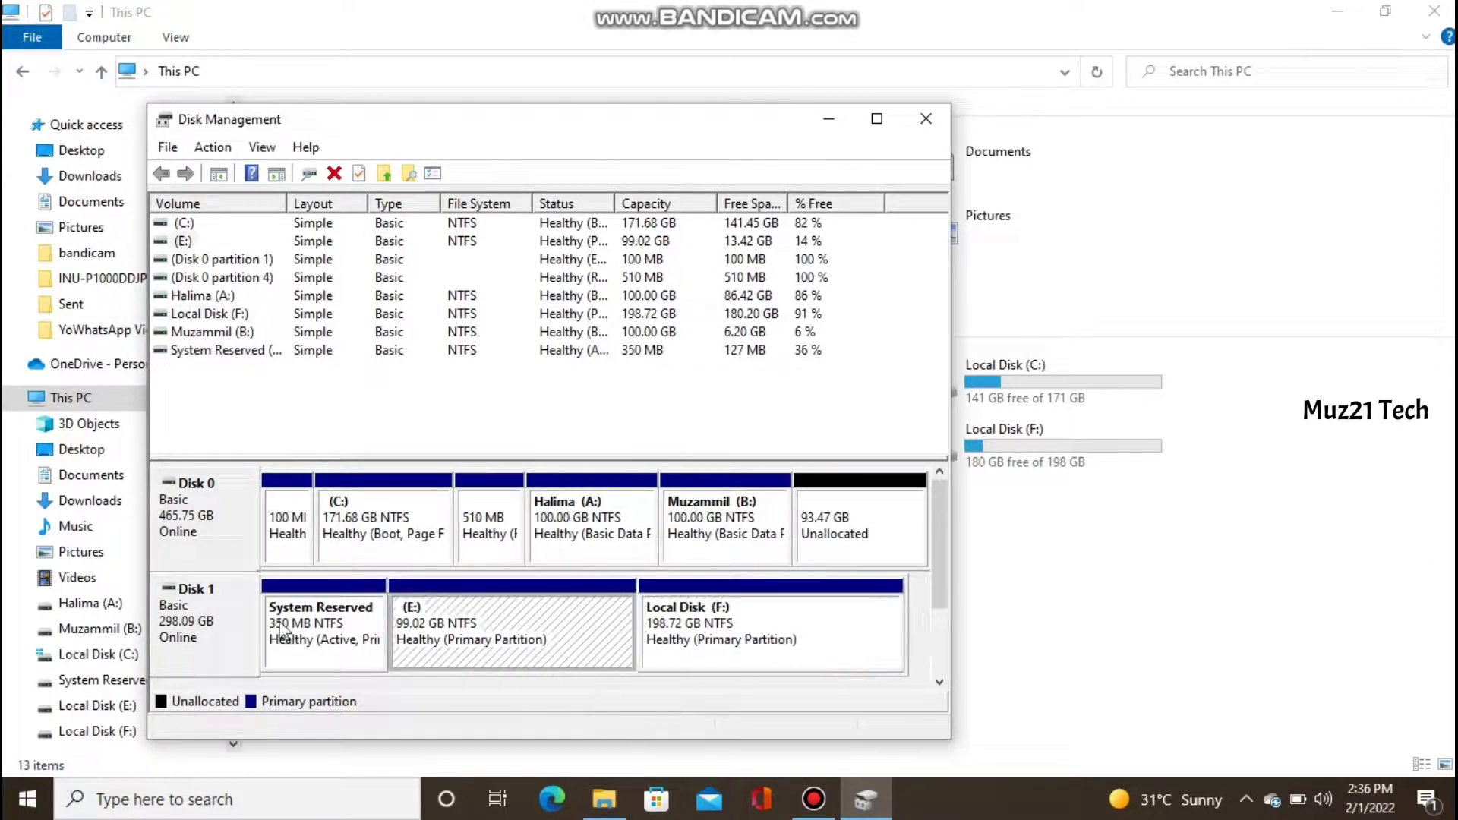
right_click(322, 623)
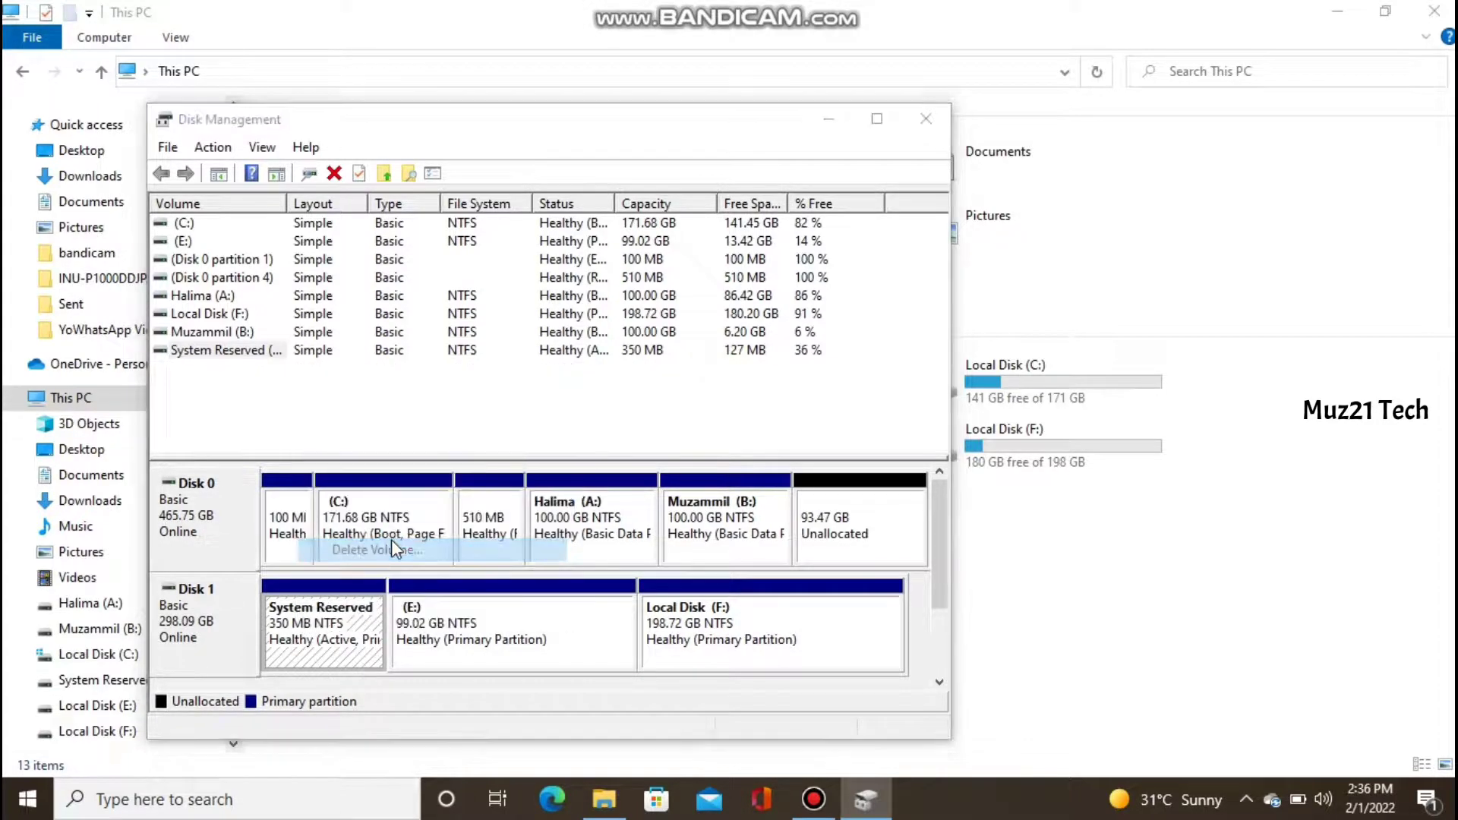
click(377, 549)
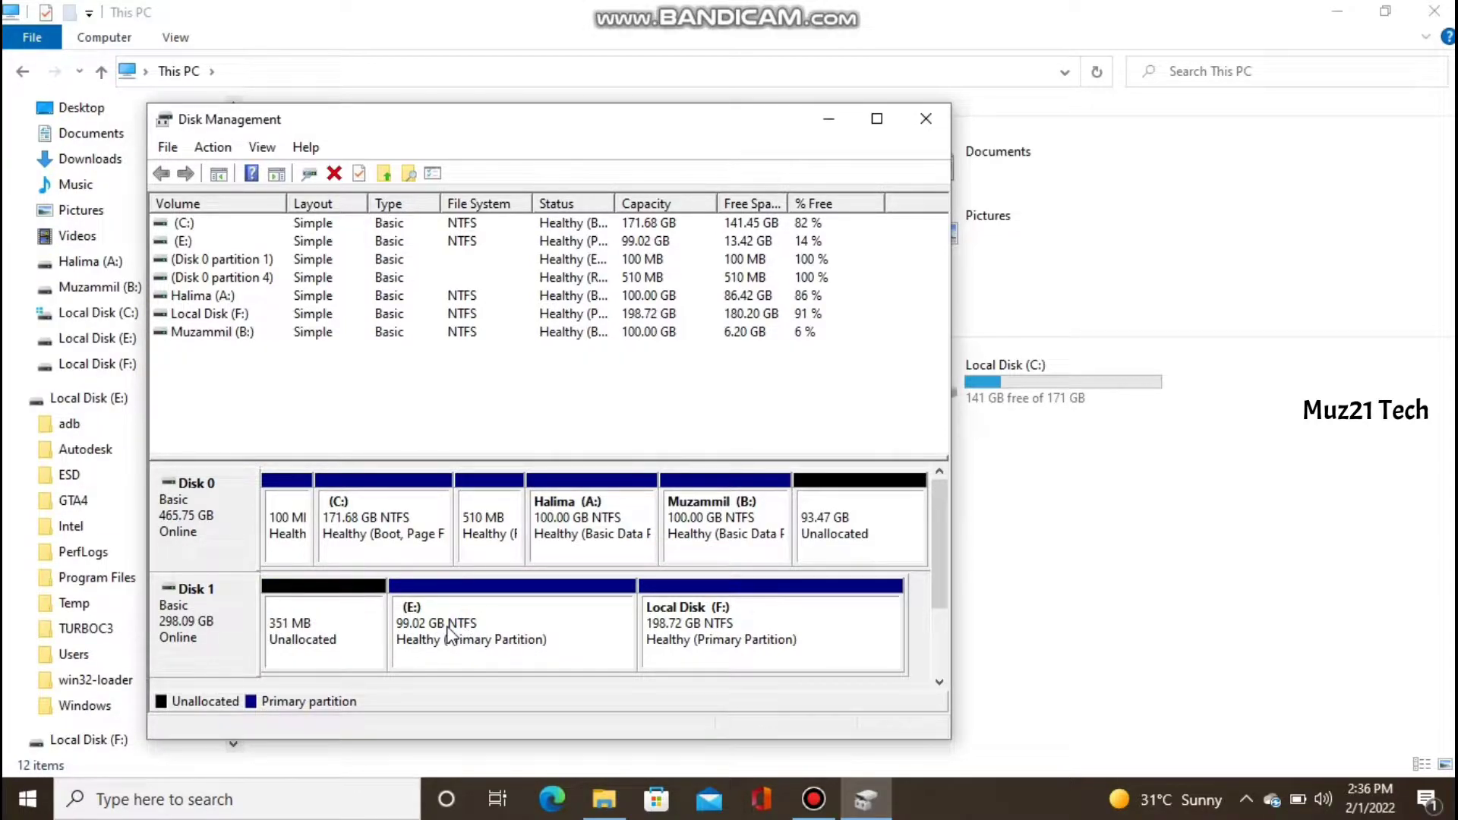
Delete the 99.02 GB E: and Local Disk F: partitions, leaving Disk 1 fully unallocated
click(511, 632)
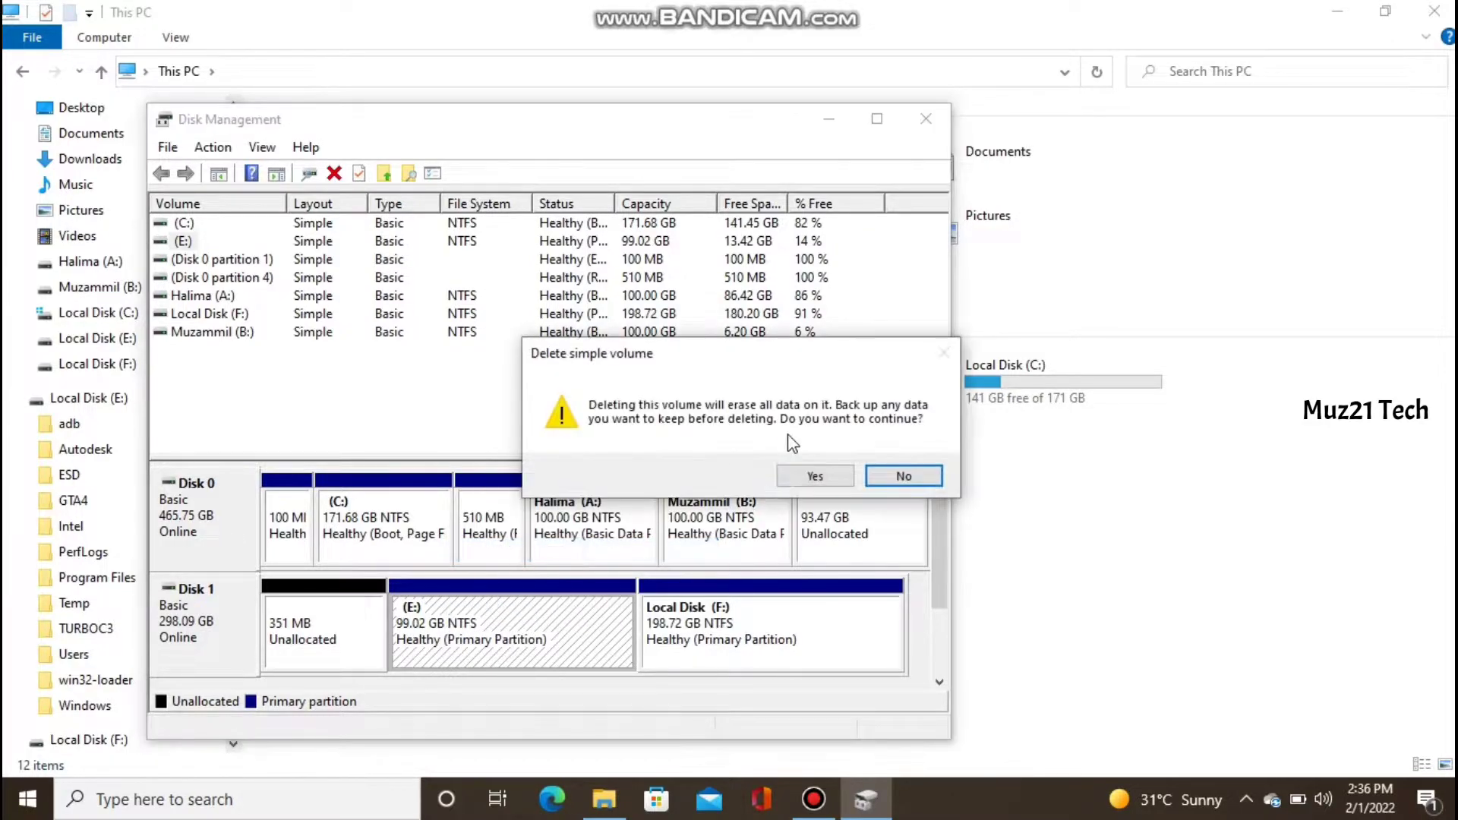
click(814, 476)
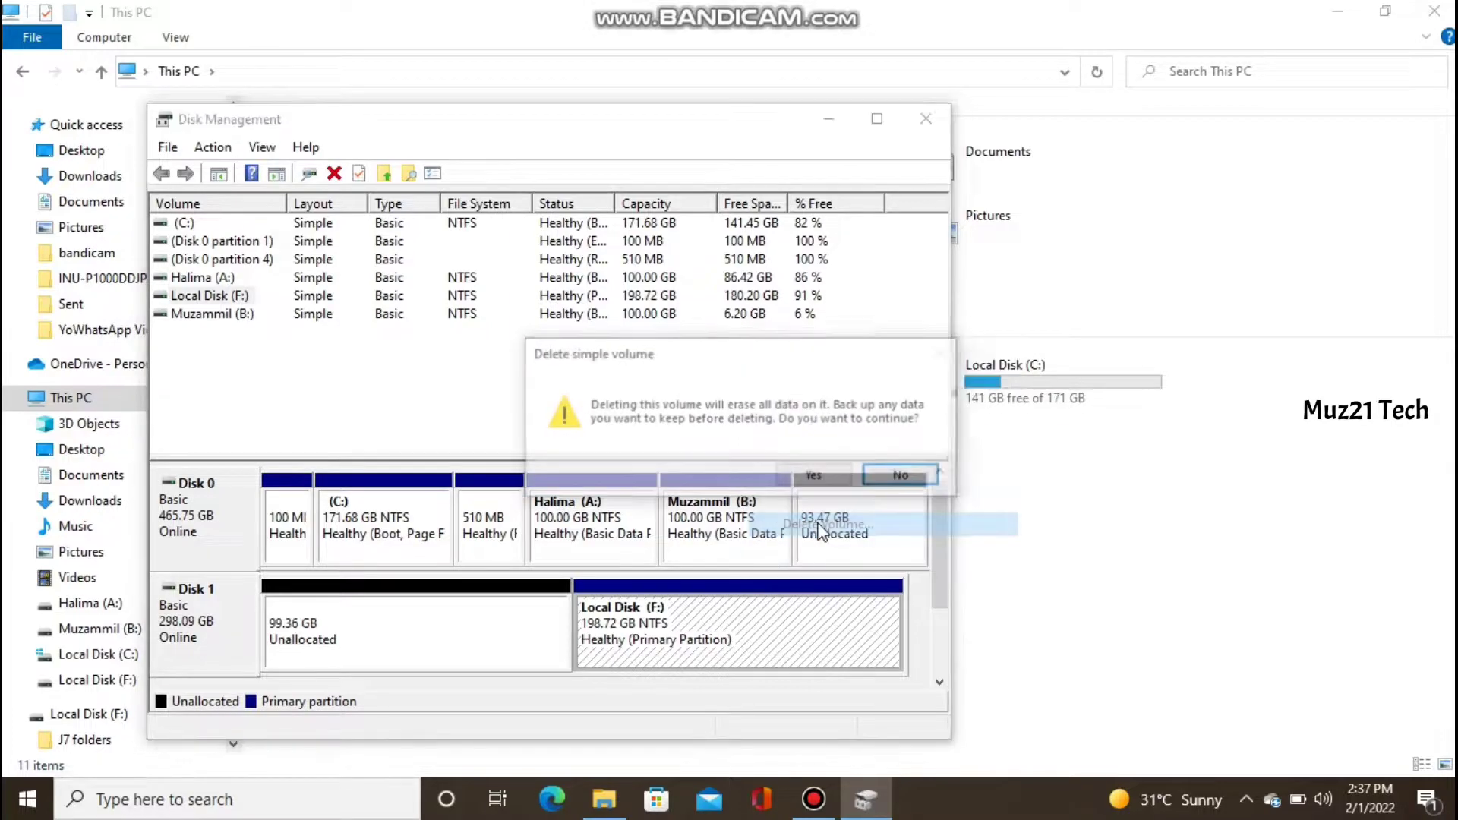
click(813, 476)
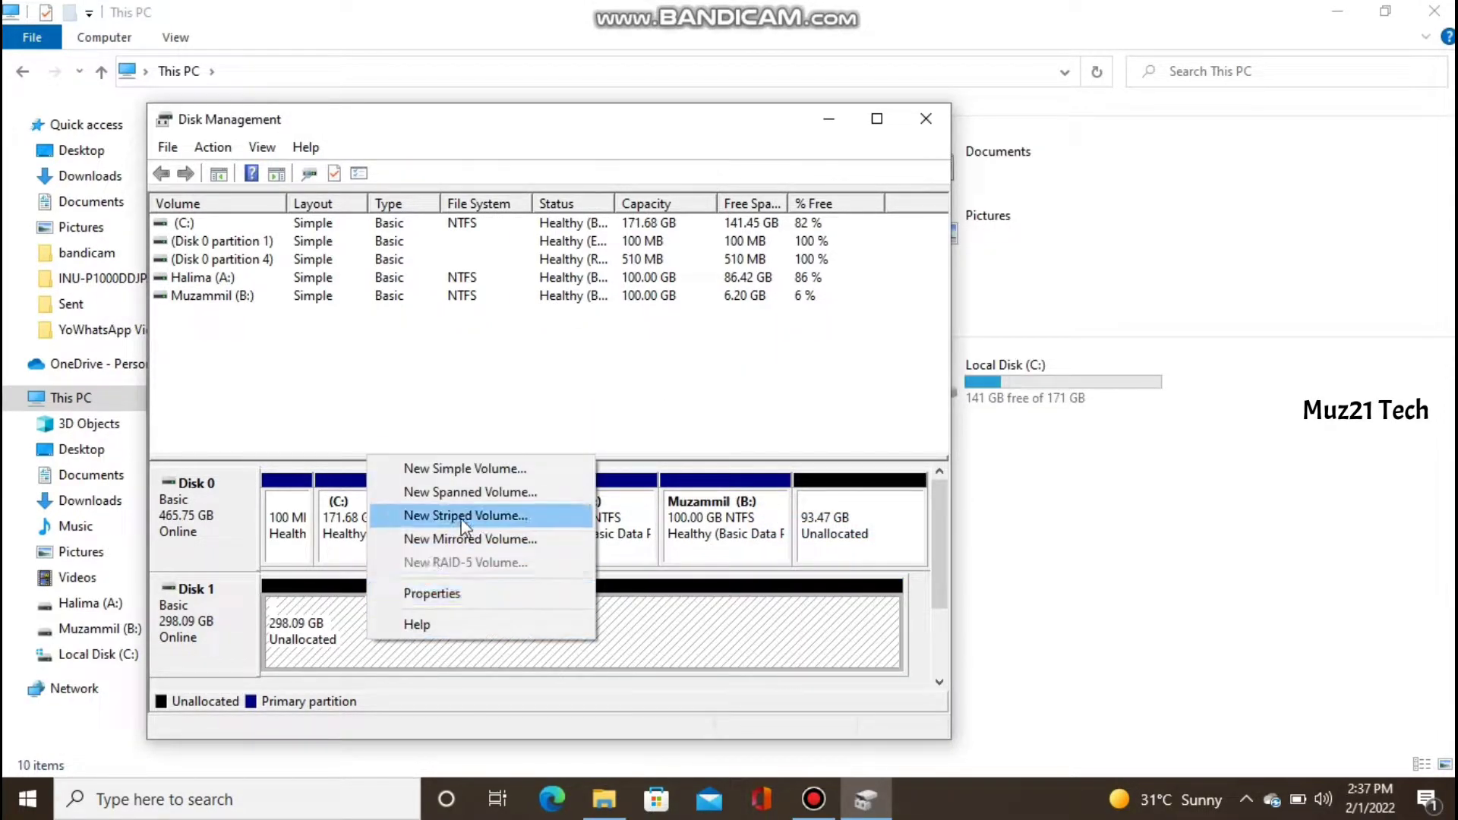
mouse_move(465, 470)
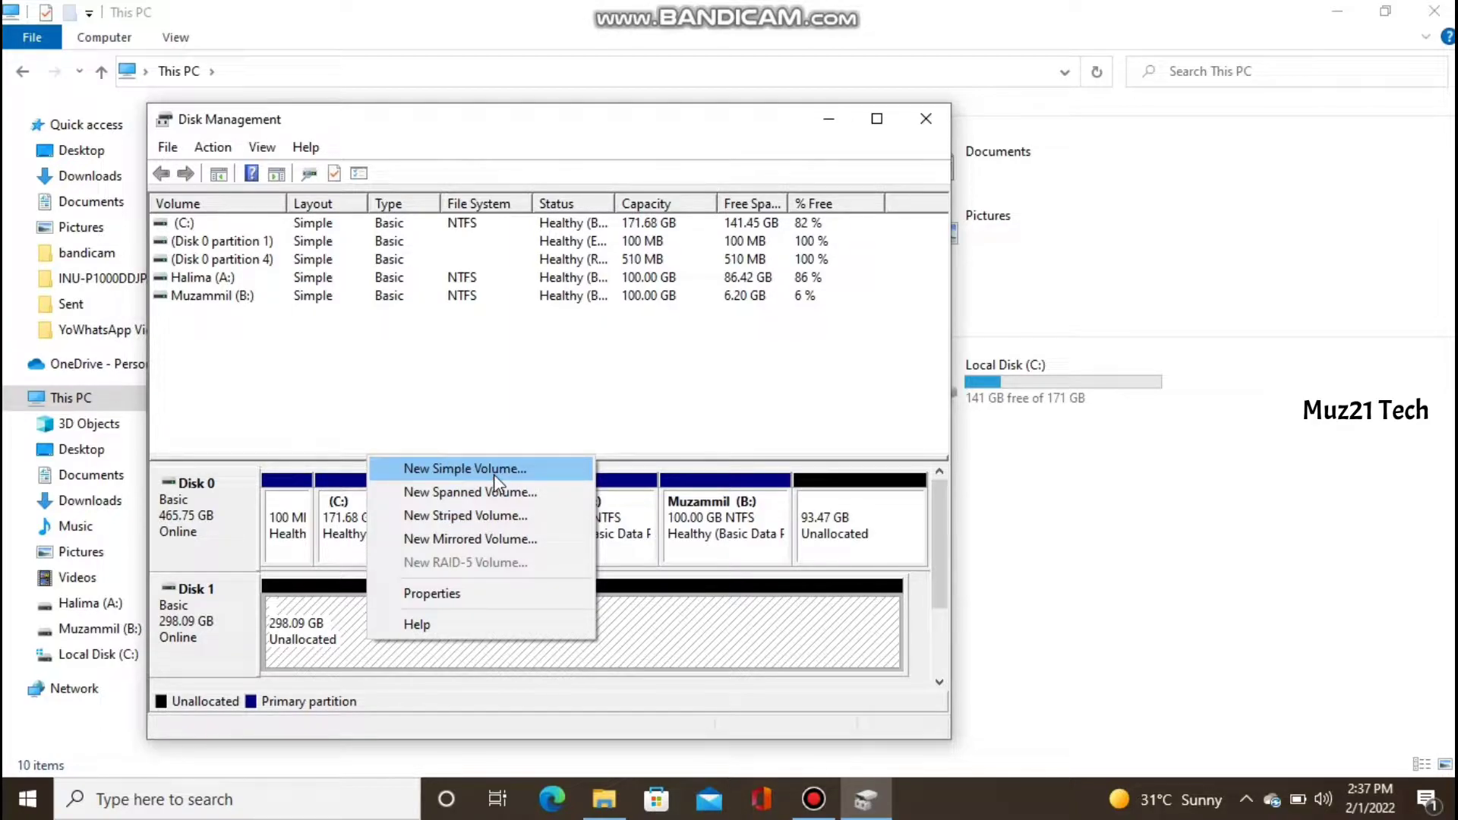
Start a New Simple Volume on the unallocated space at maximum size with drive letter Z
click(464, 468)
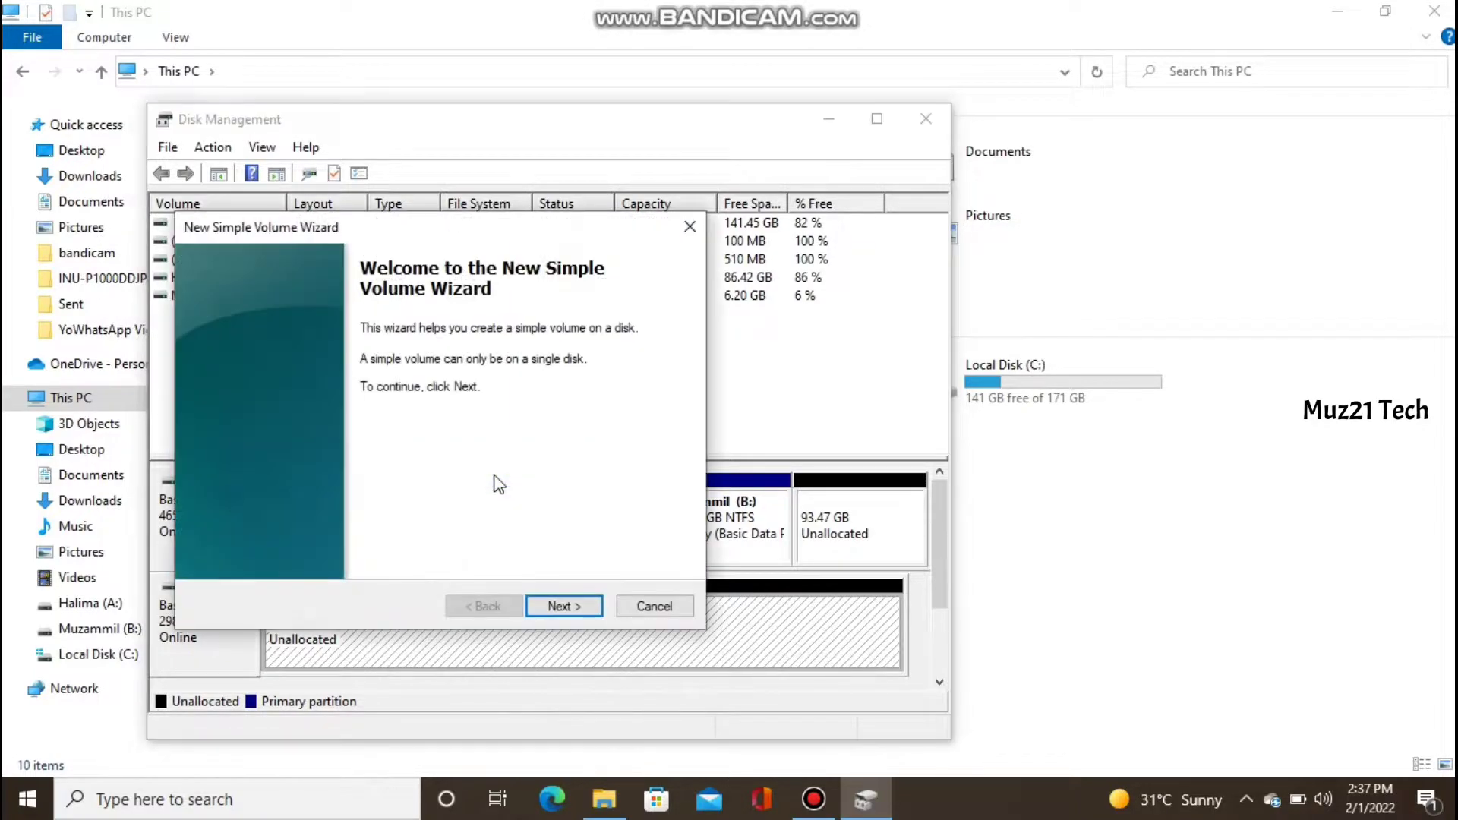
click(562, 606)
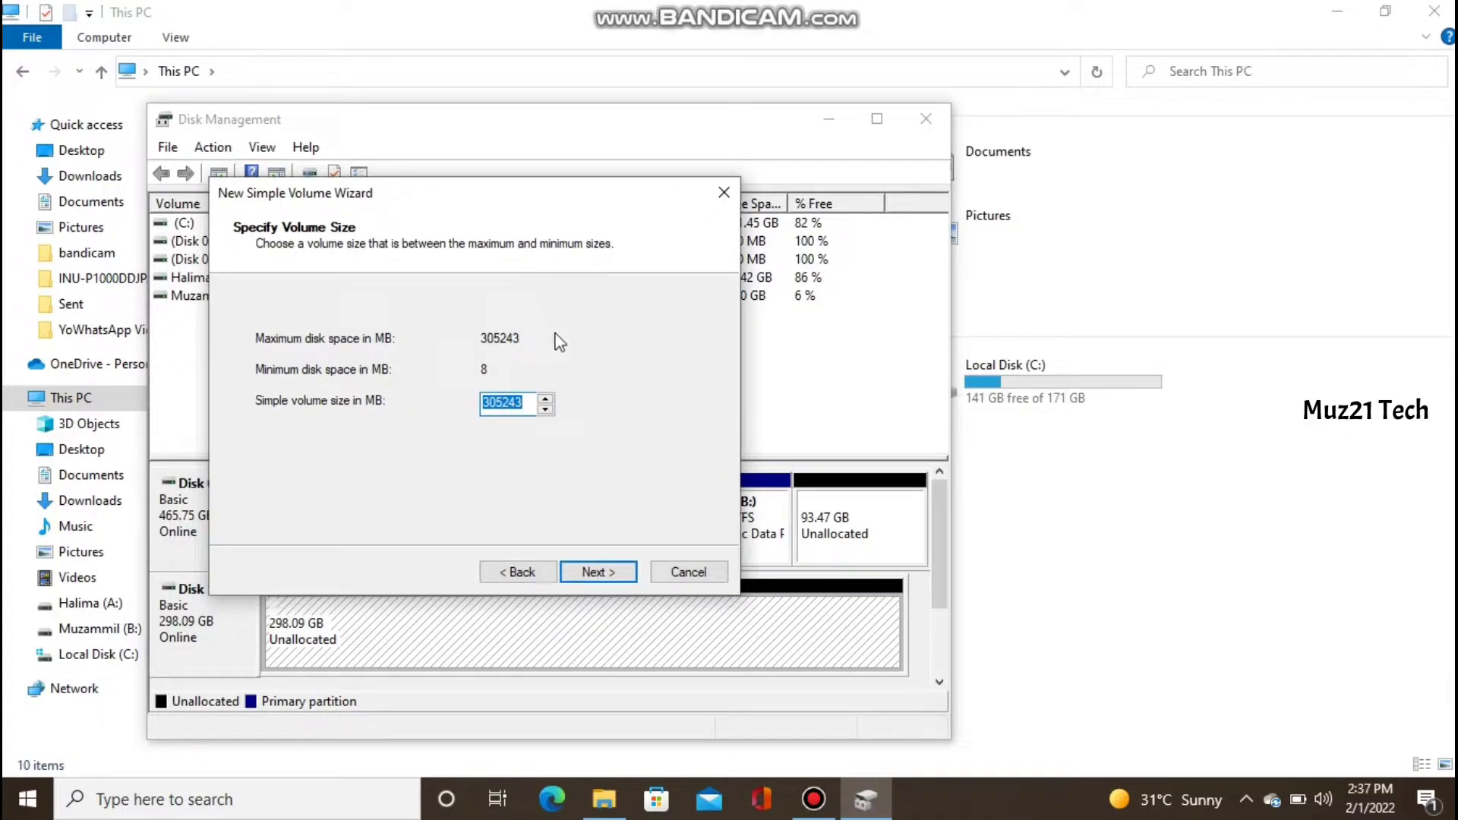
click(598, 573)
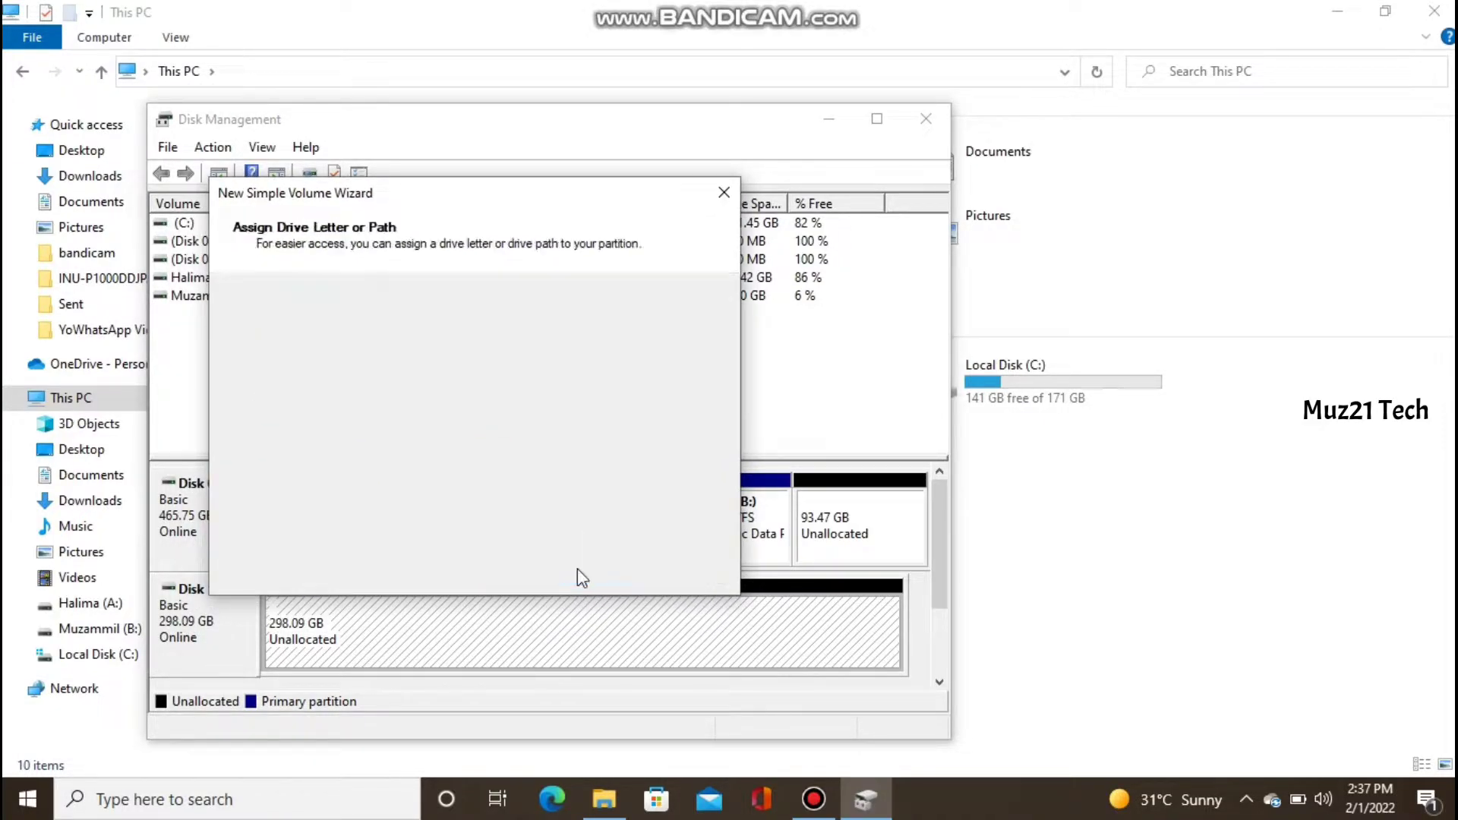
click(596, 571)
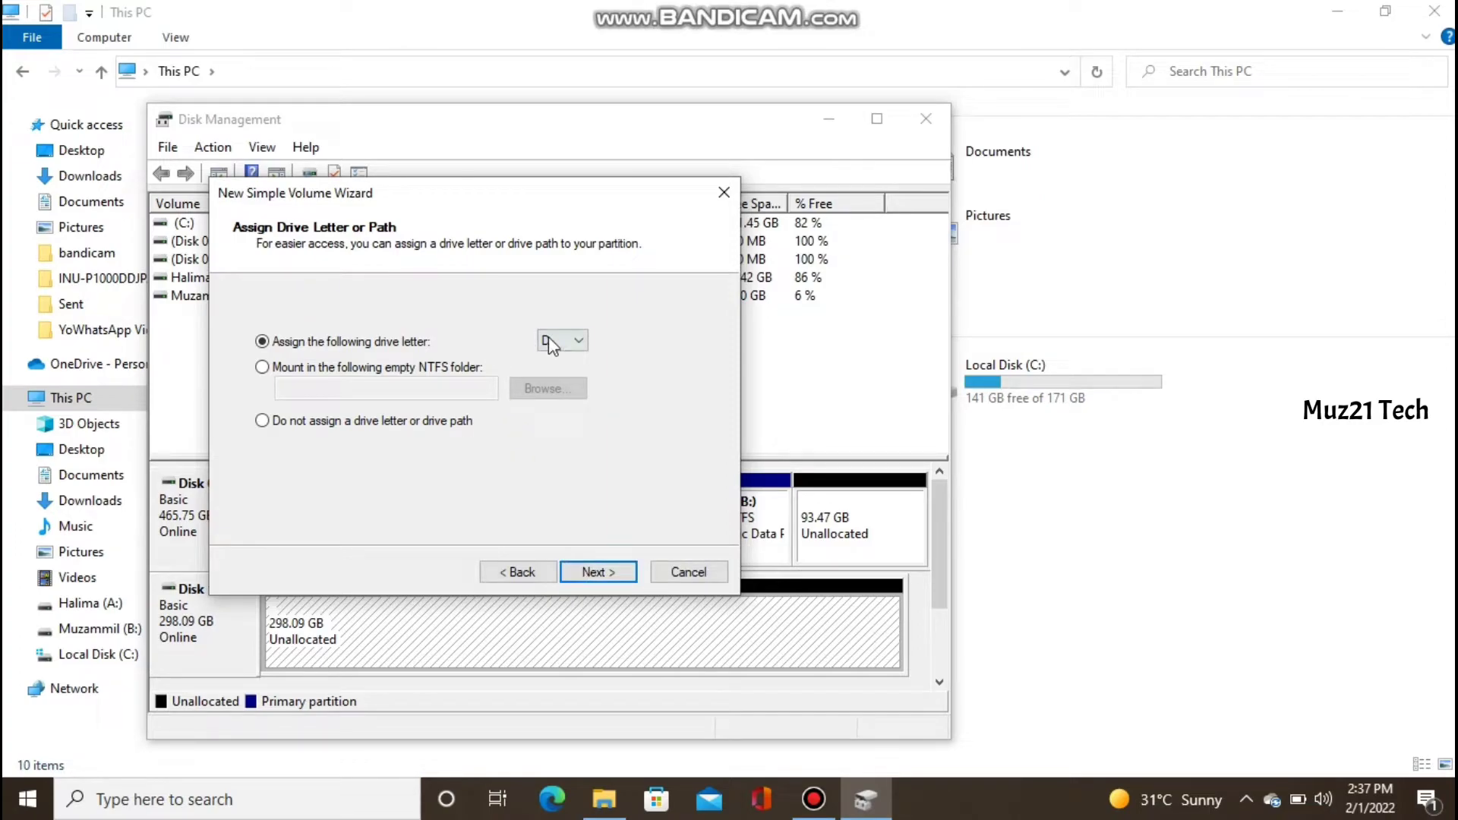
click(578, 340)
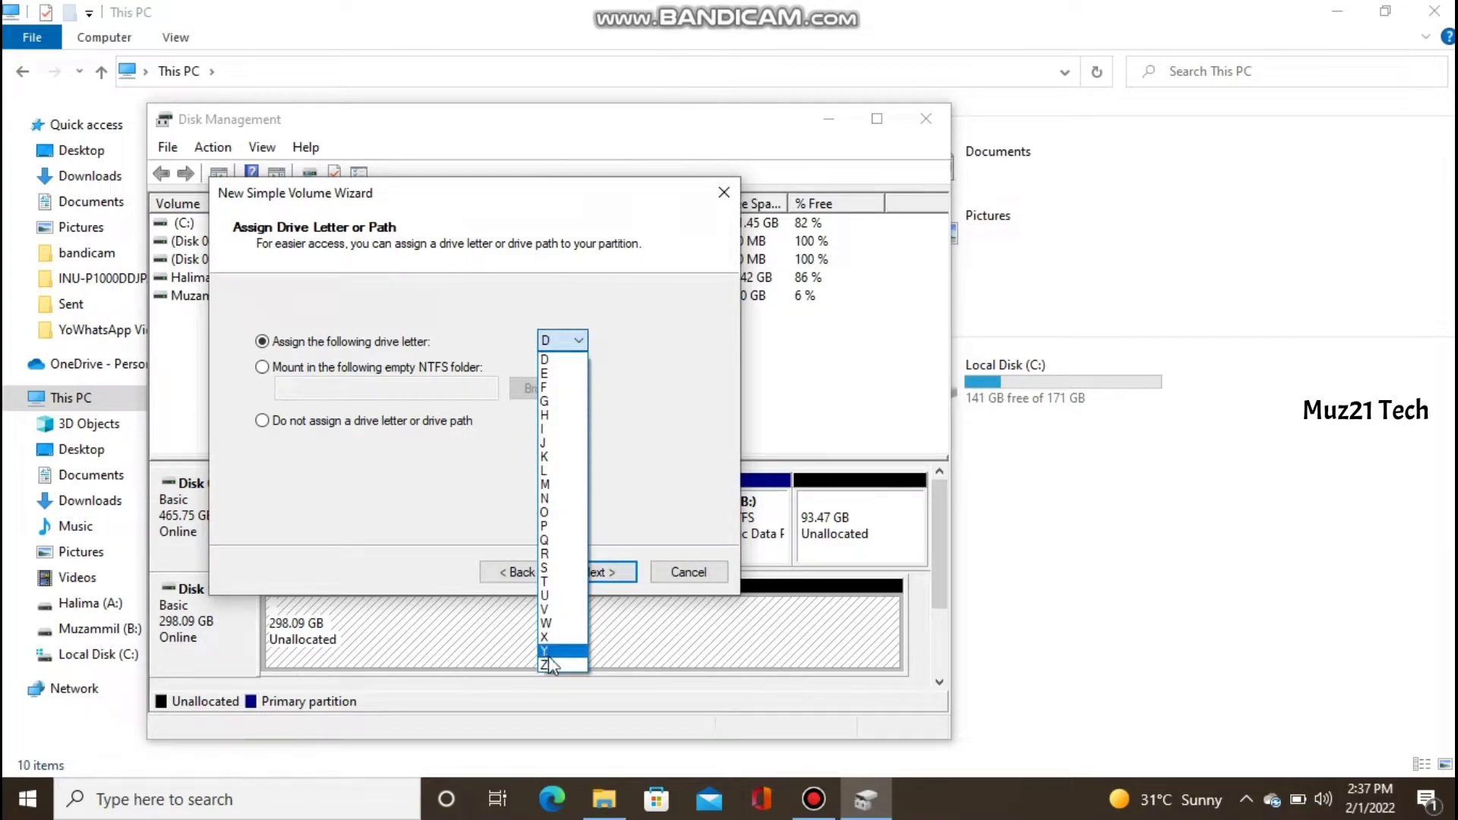
click(598, 573)
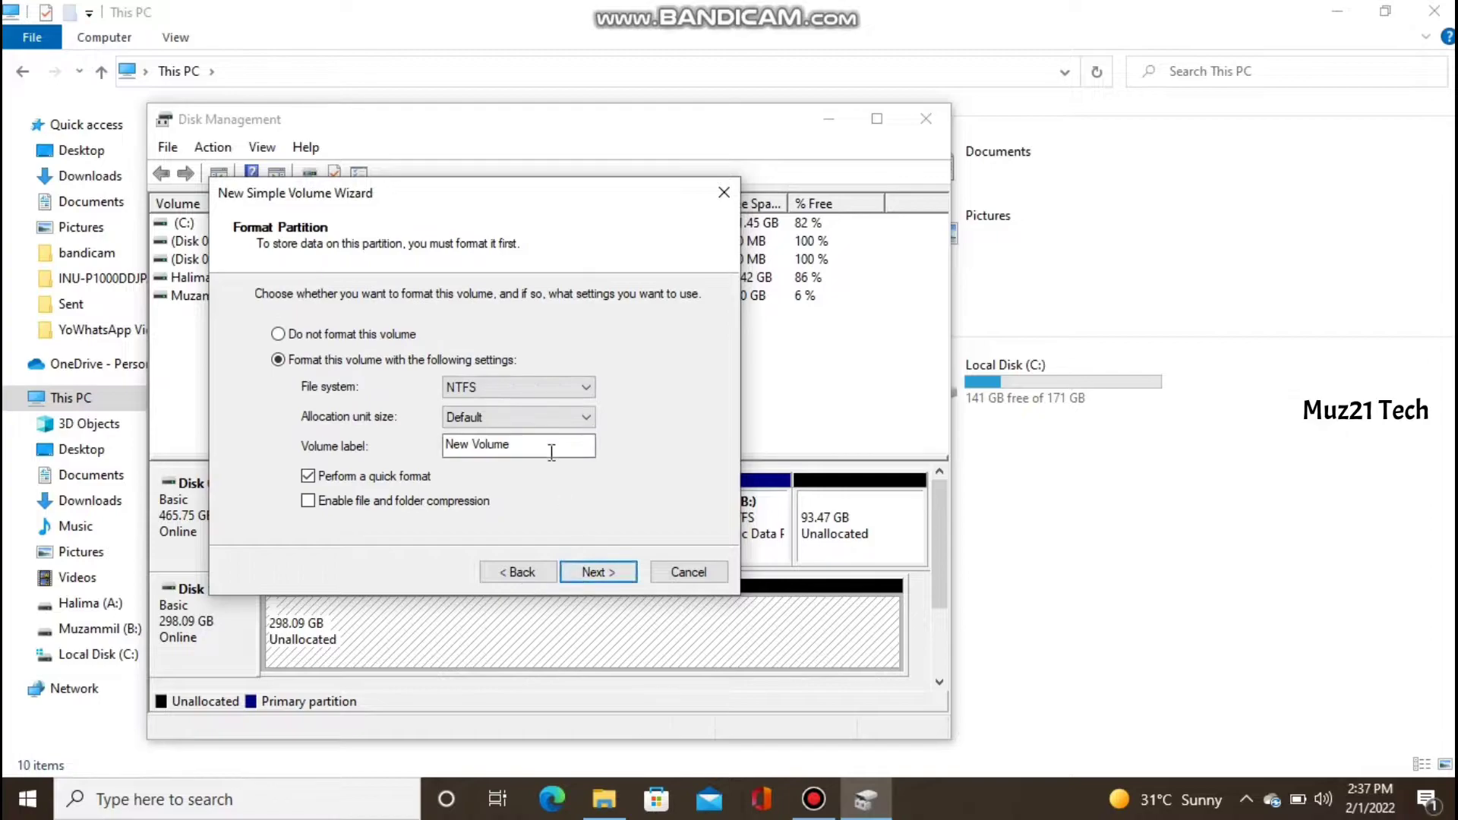
Label the volume 'Muzammil', keep NTFS, and finish creating the 298.09 GB volume
text(Muzamm)
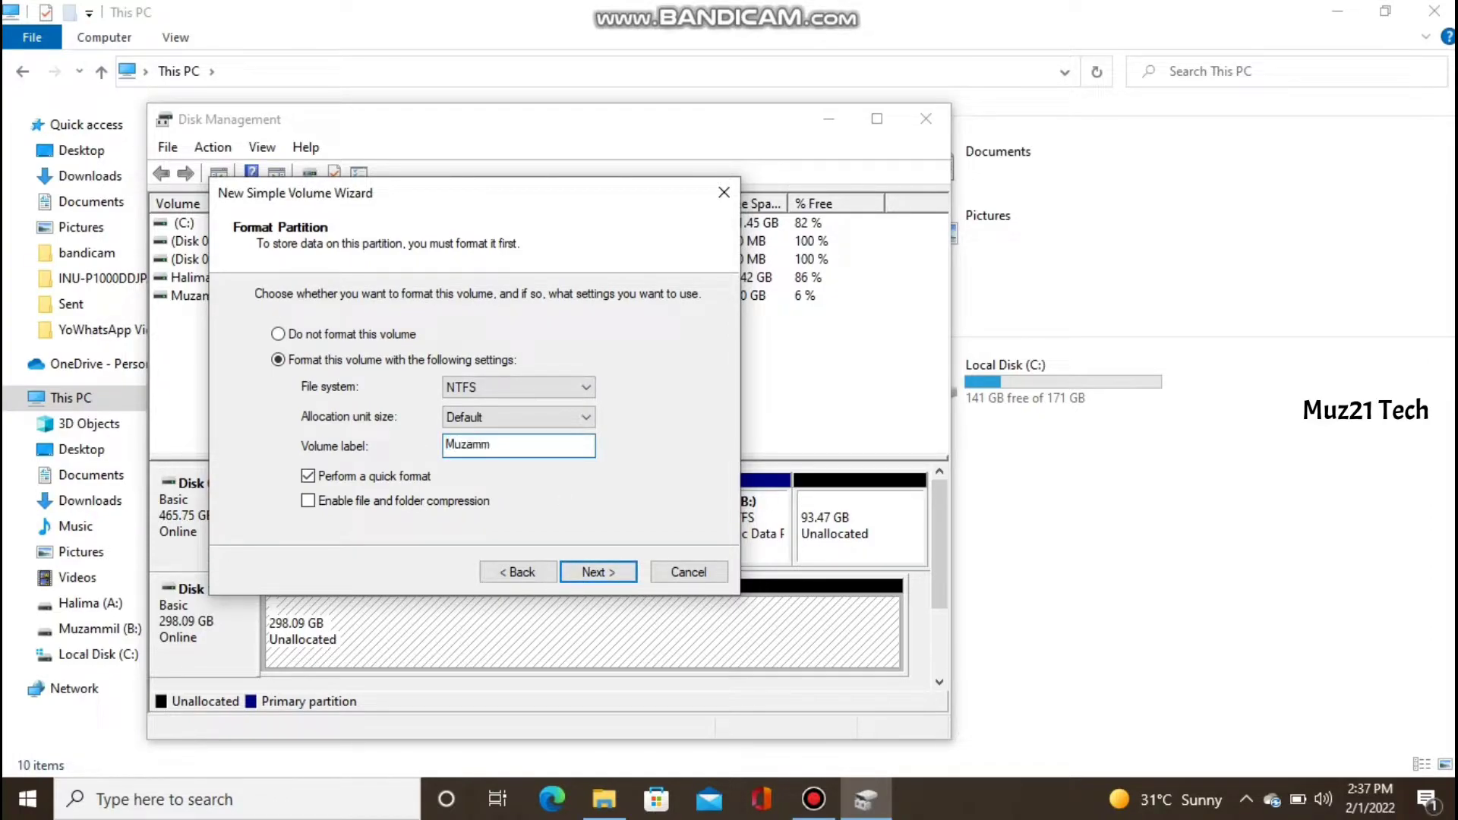
click(599, 573)
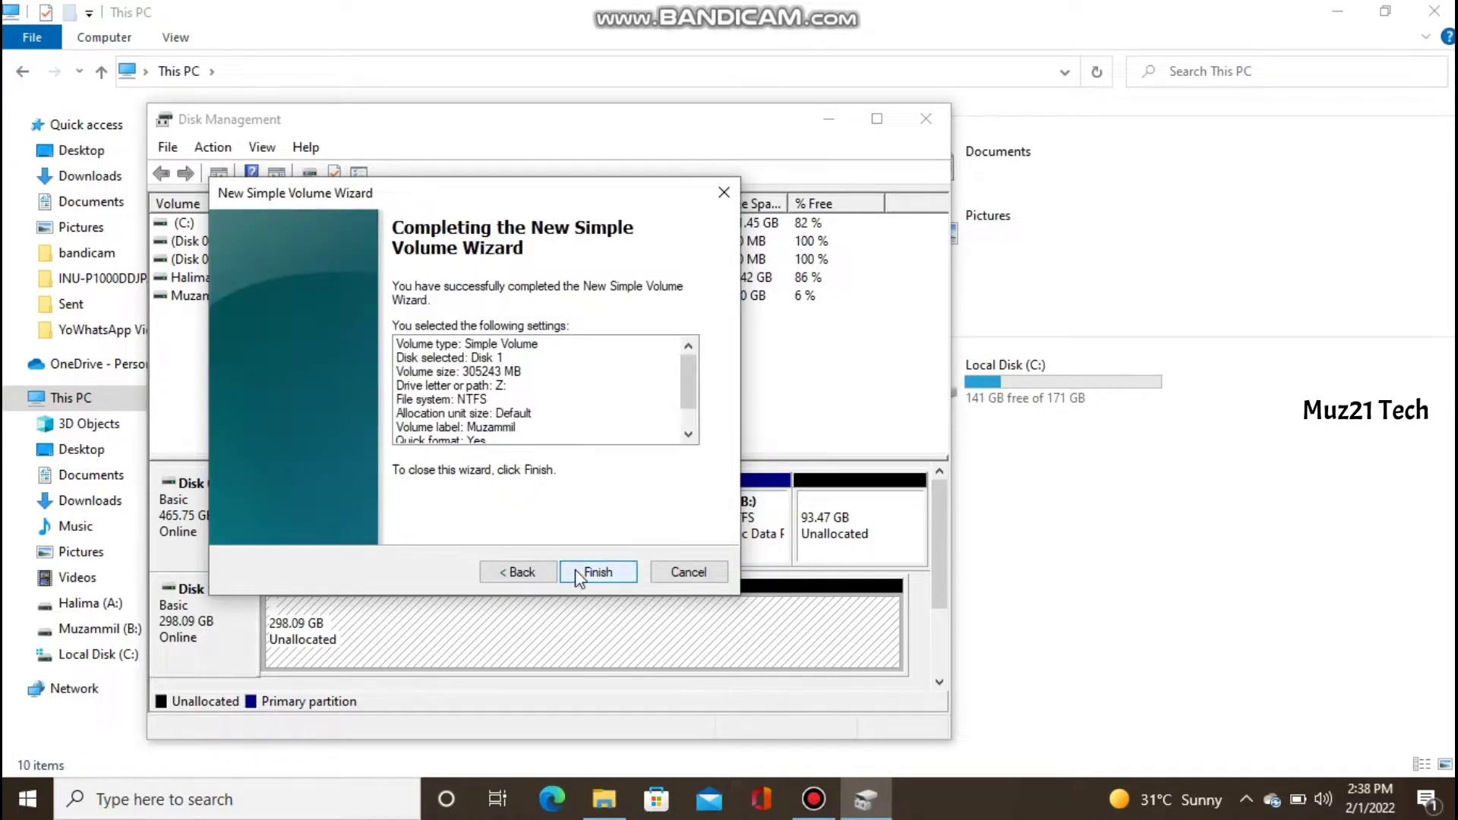
click(517, 573)
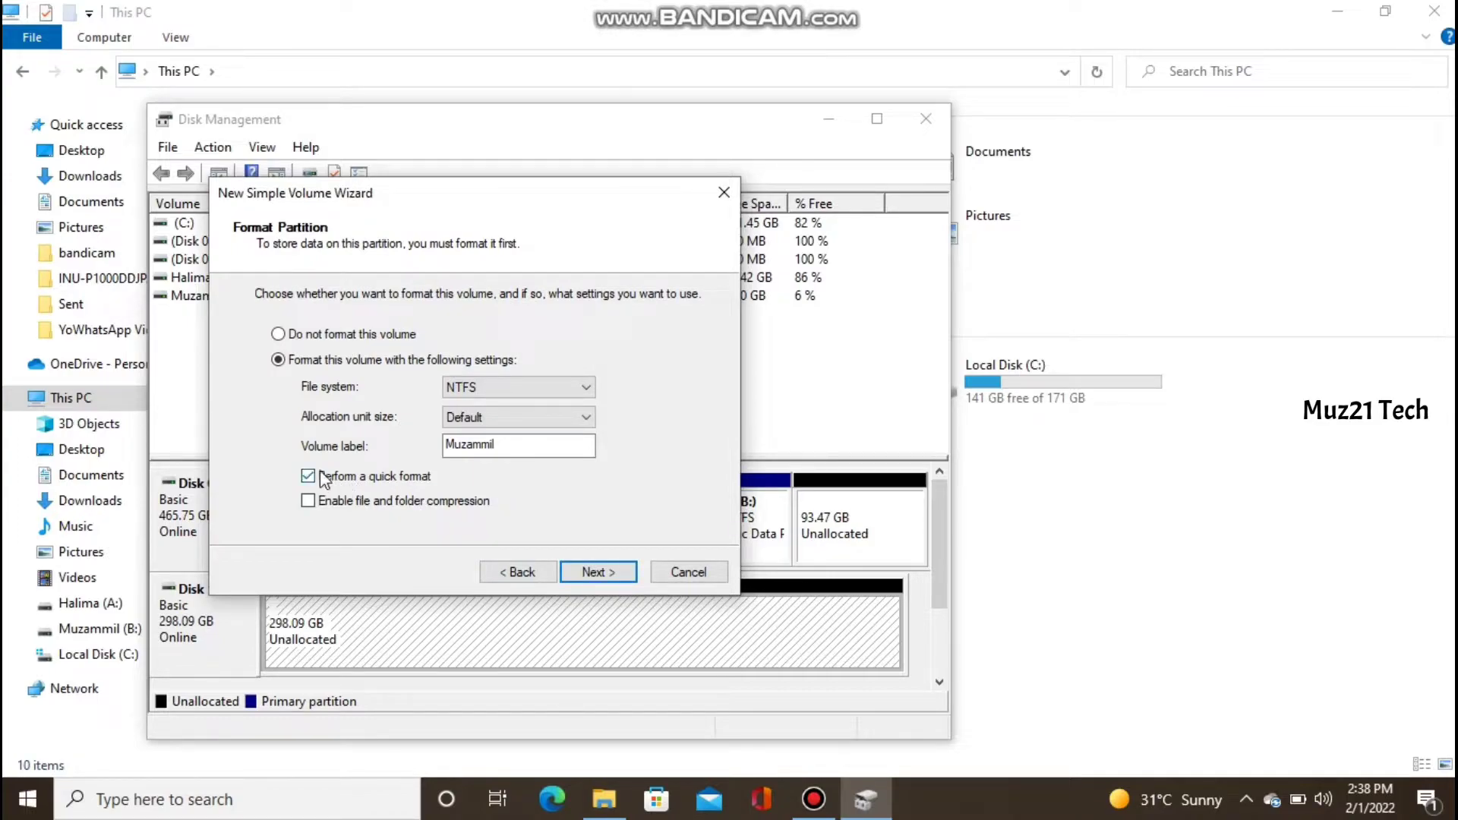
mouse_move(416, 528)
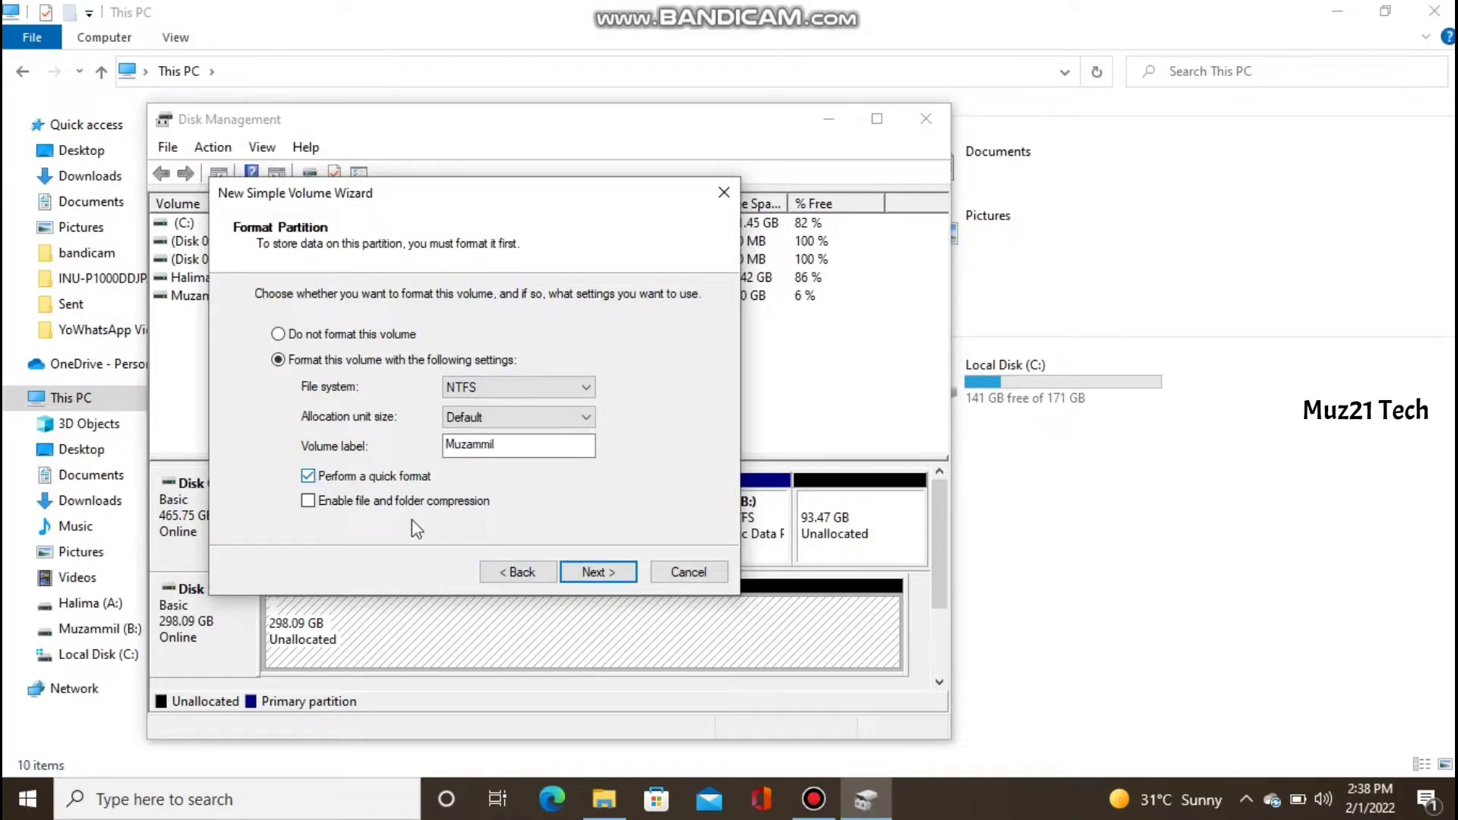
click(598, 572)
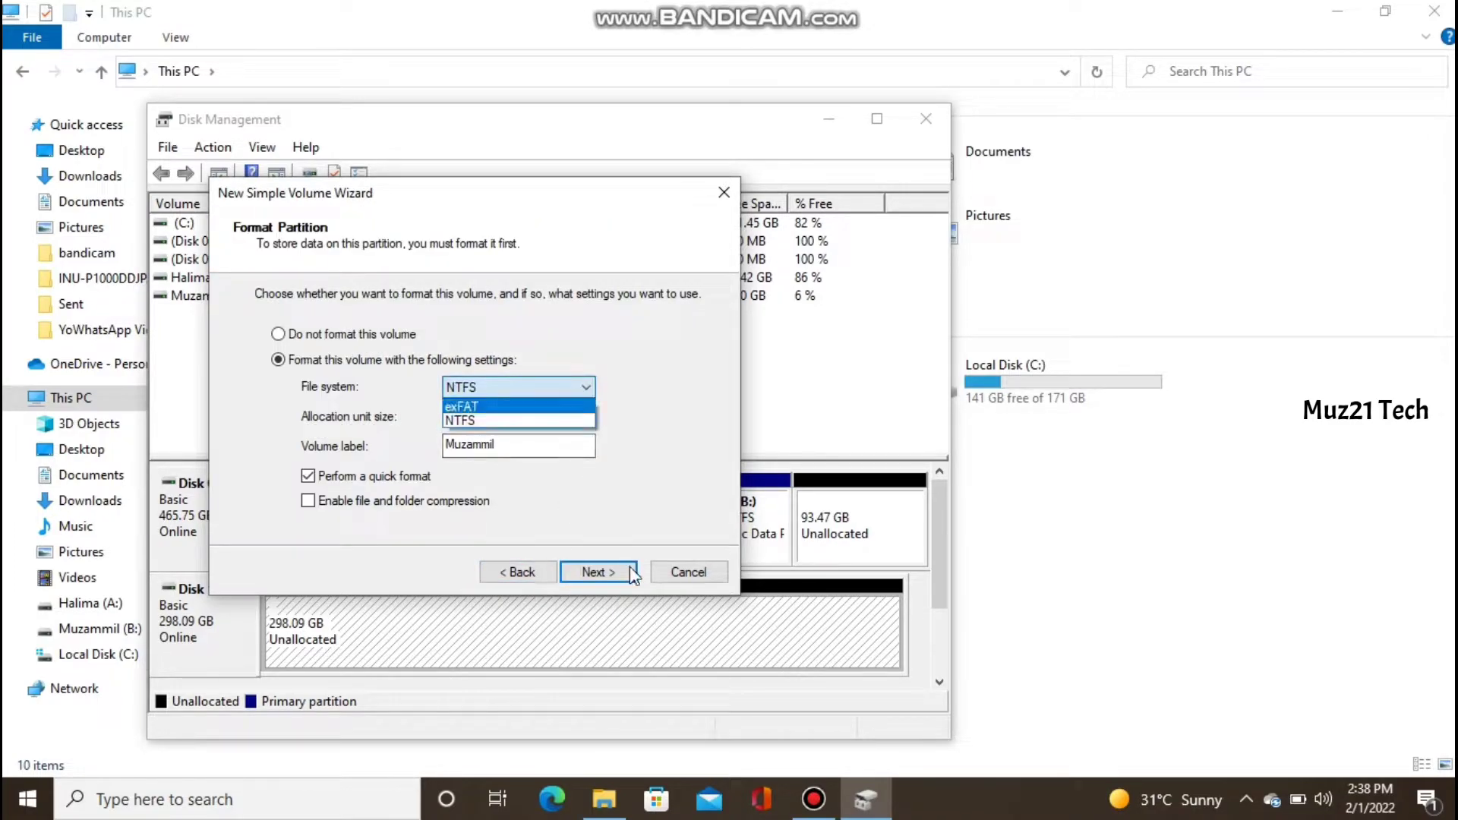
click(597, 572)
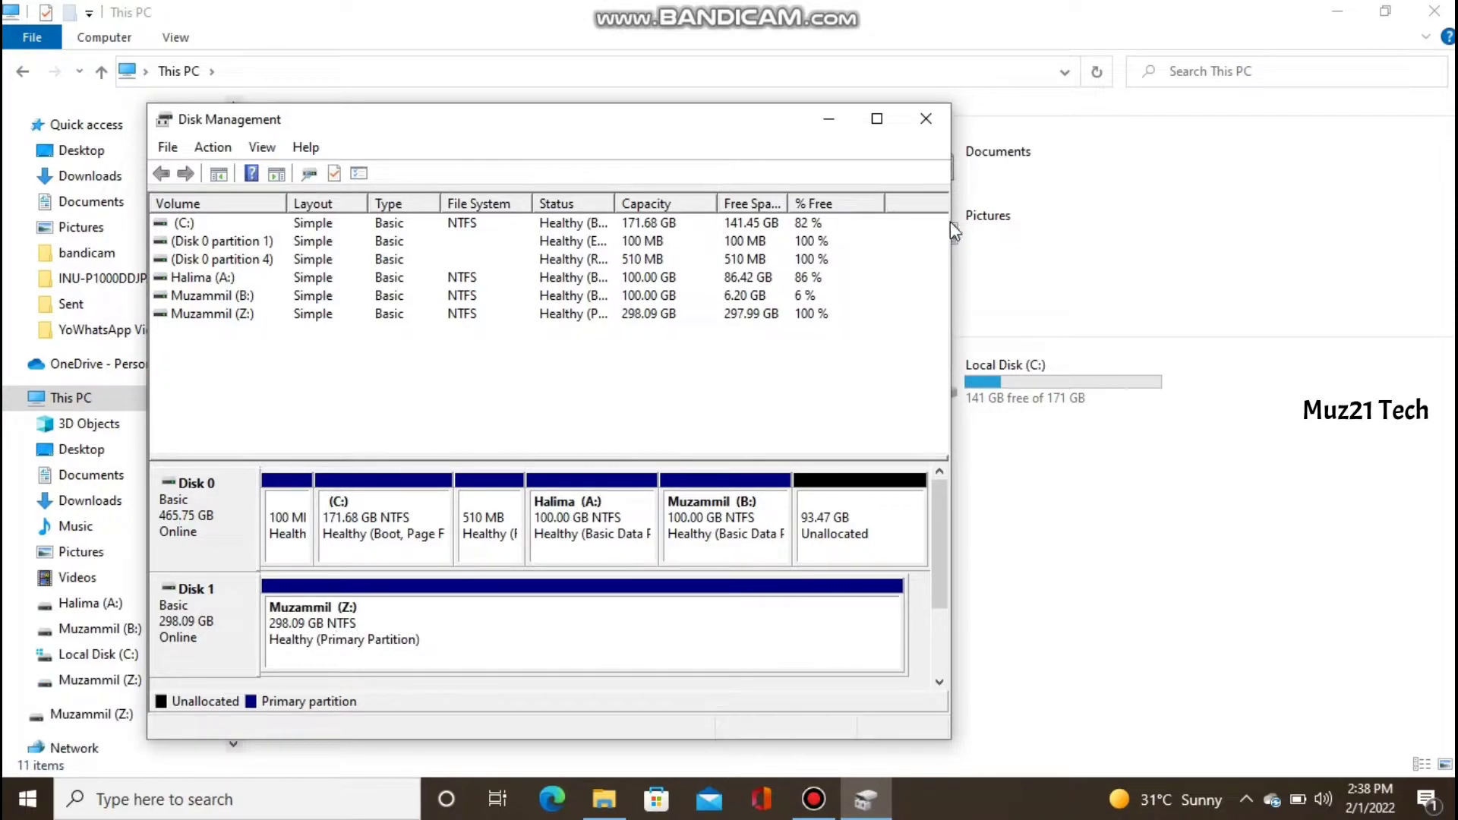
Show the empty Muzammil (Z:) drive from This PC in File Explorer
click(925, 118)
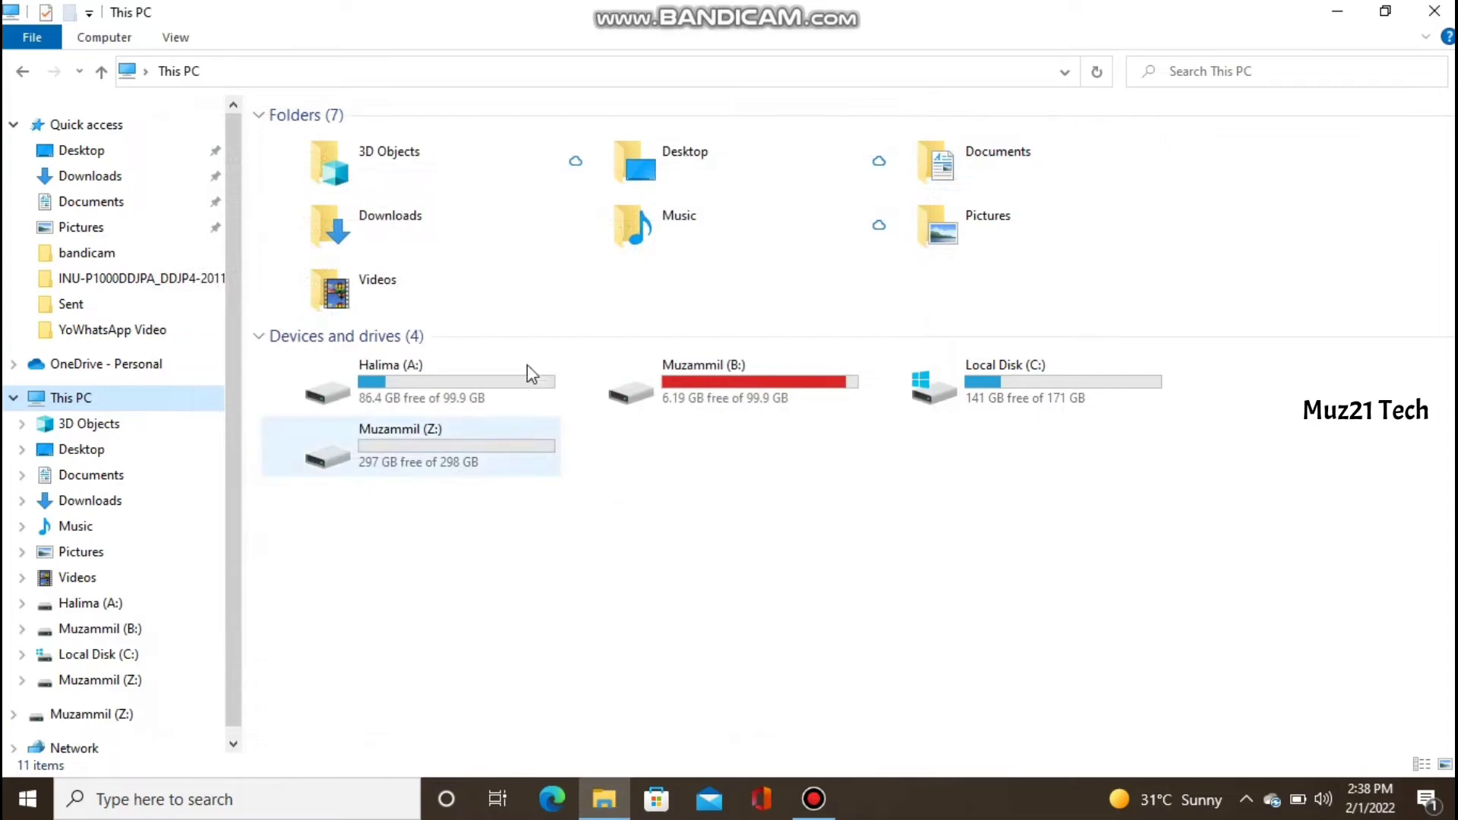
click(408, 447)
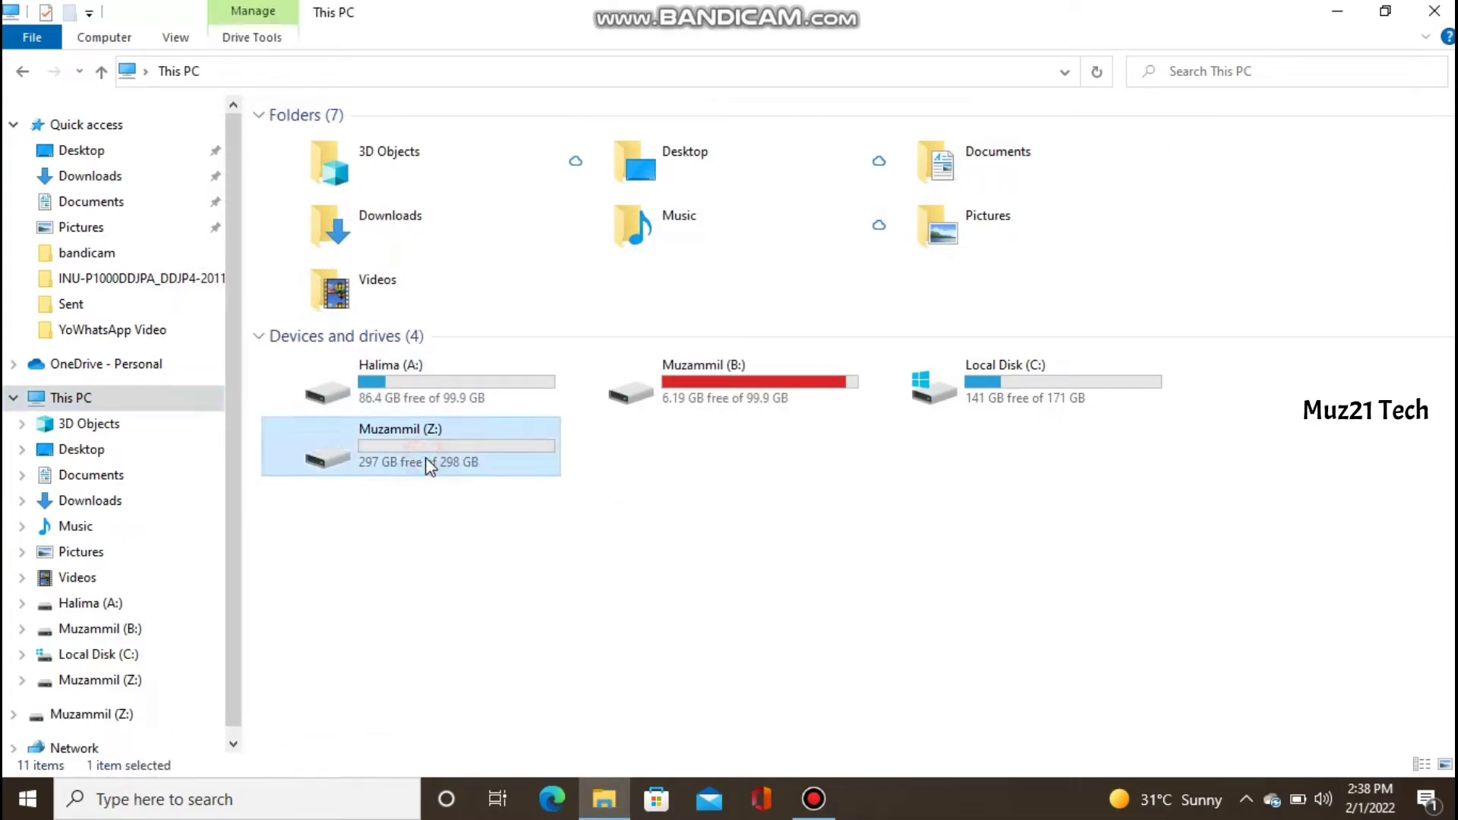
double_click(400, 447)
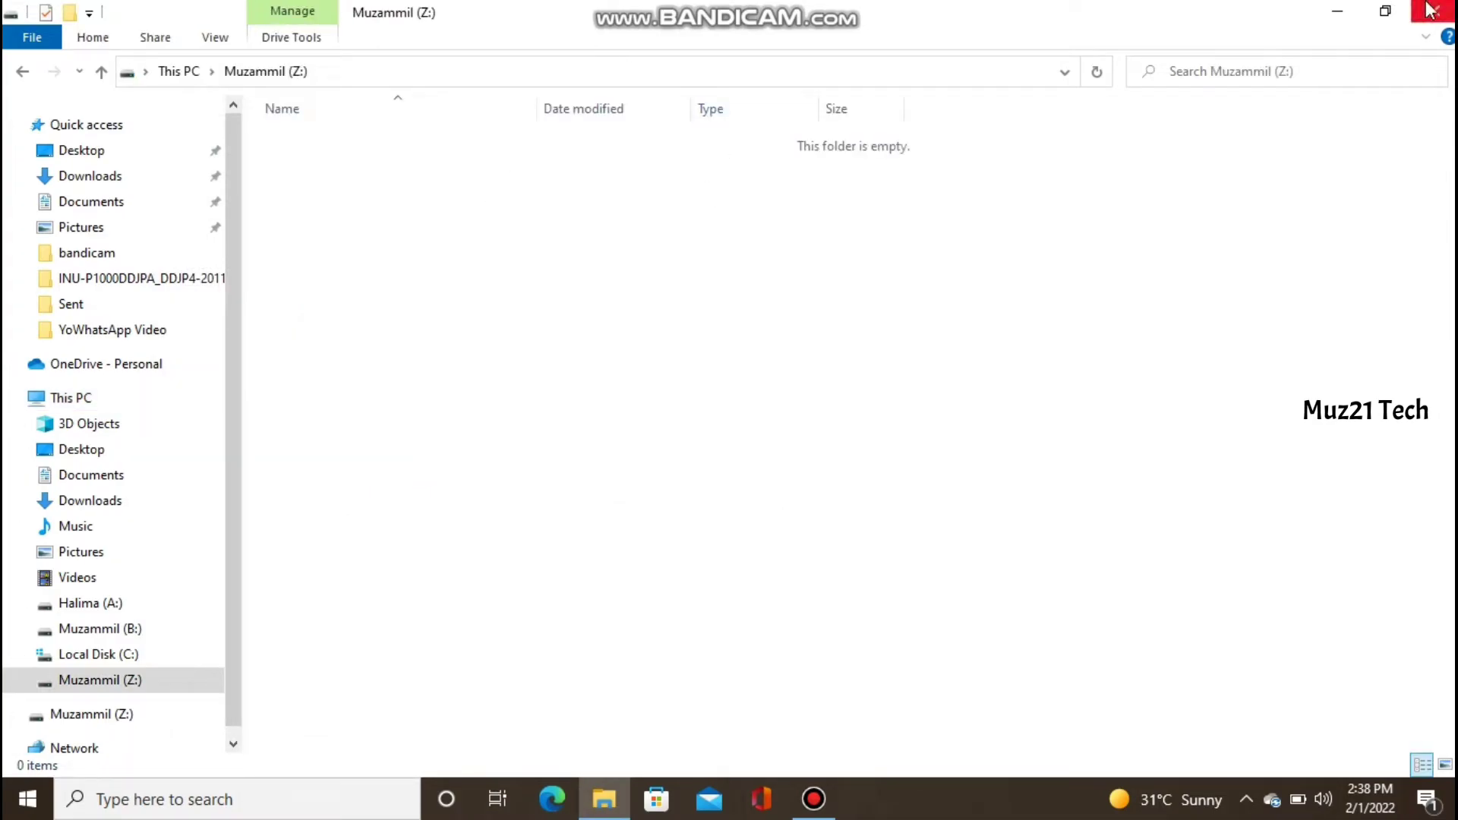